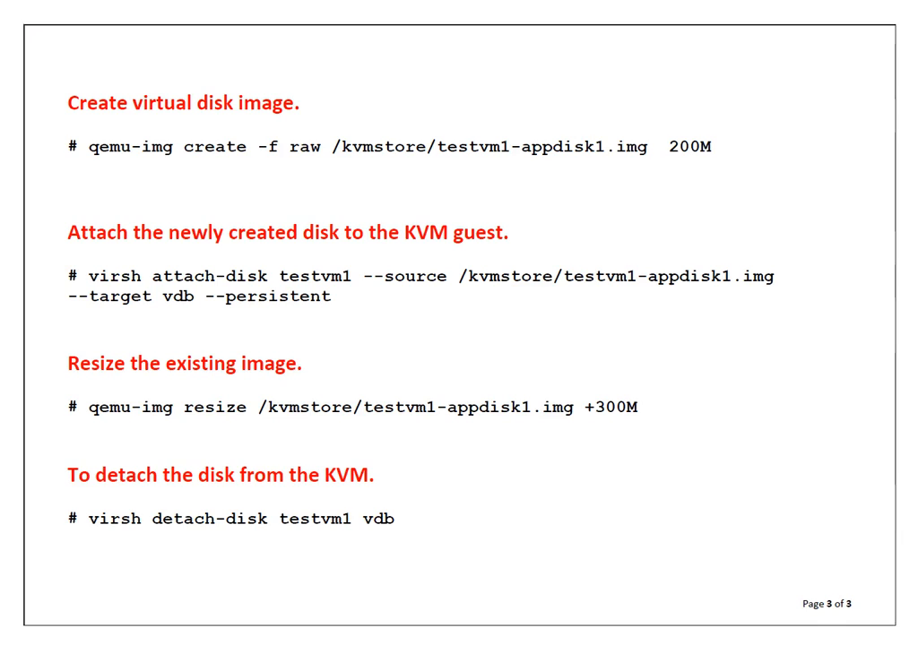
- Read through the attach-disk, resize and detach-disk commands on the slide, then bring up the kvmhost terminal
{"action": "left_click_drag", "start_coordinate": [333, 146], "coordinate": [647, 146]}
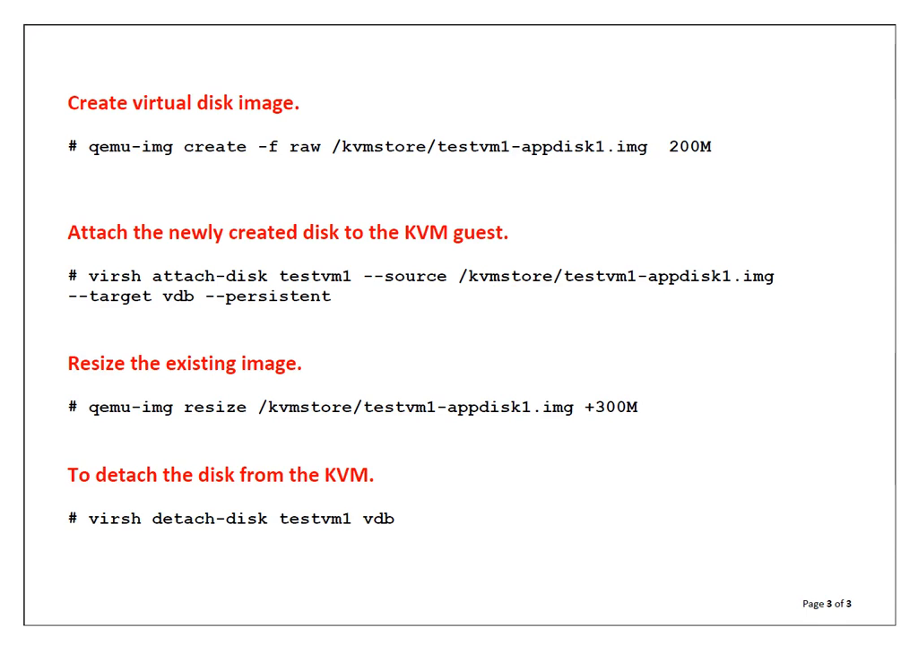
{"action": "double_click", "coordinate": [318, 276]}
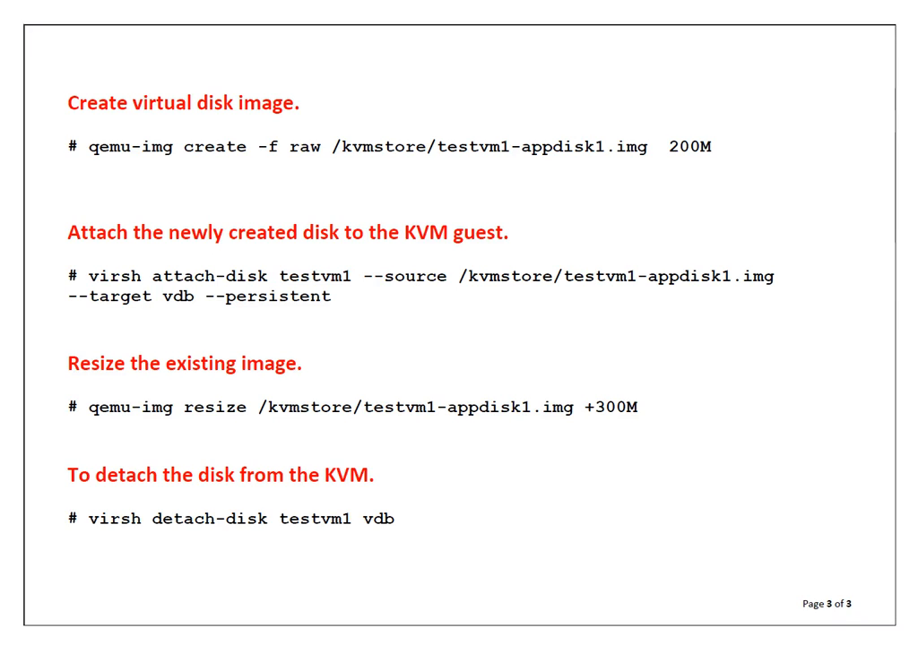
{"action": "left_click_drag", "start_coordinate": [458, 276], "coordinate": [767, 277]}
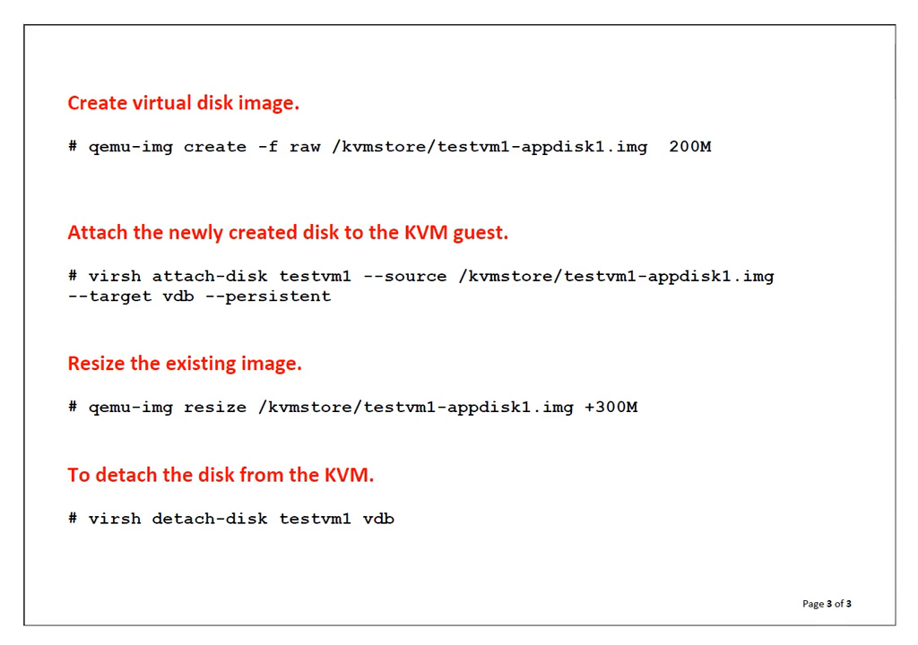
{"action": "double_click", "coordinate": [565, 408]}
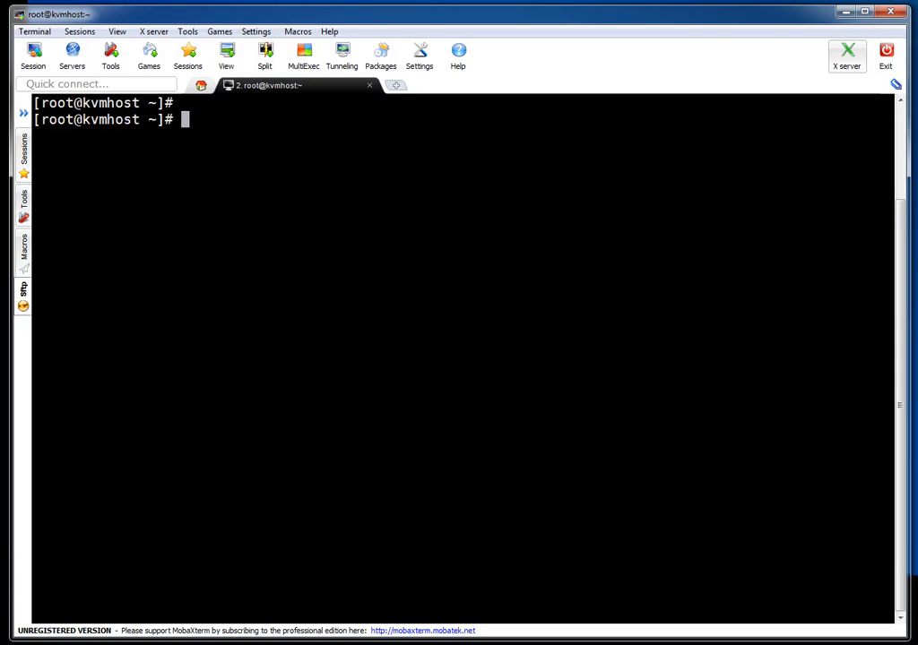
- List all virtual machines with 'virsh list --all' and mark testvm1
{"action": "type", "text": "virsh"}
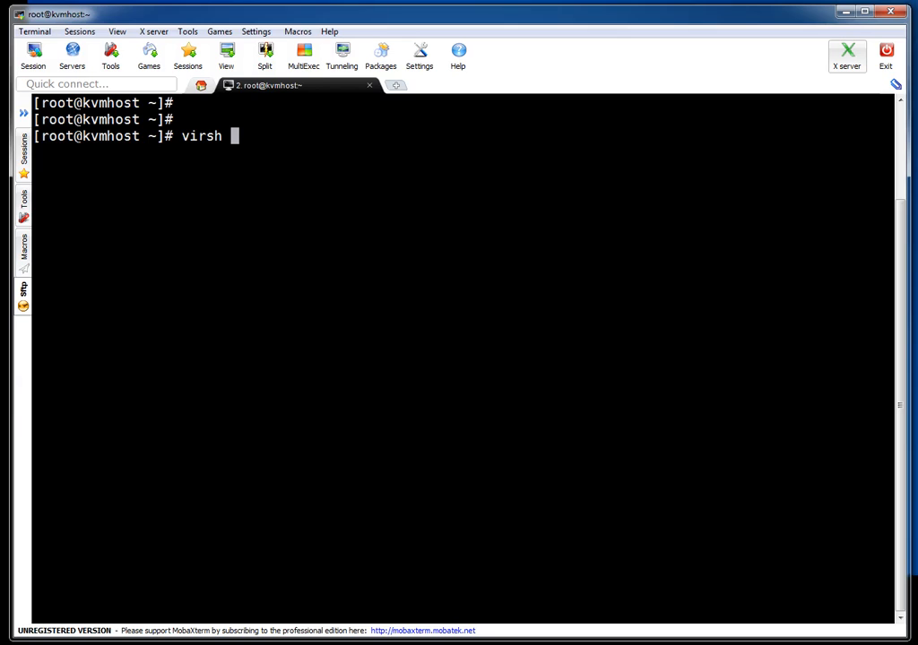
{"action": "type", "text": "list --all"}
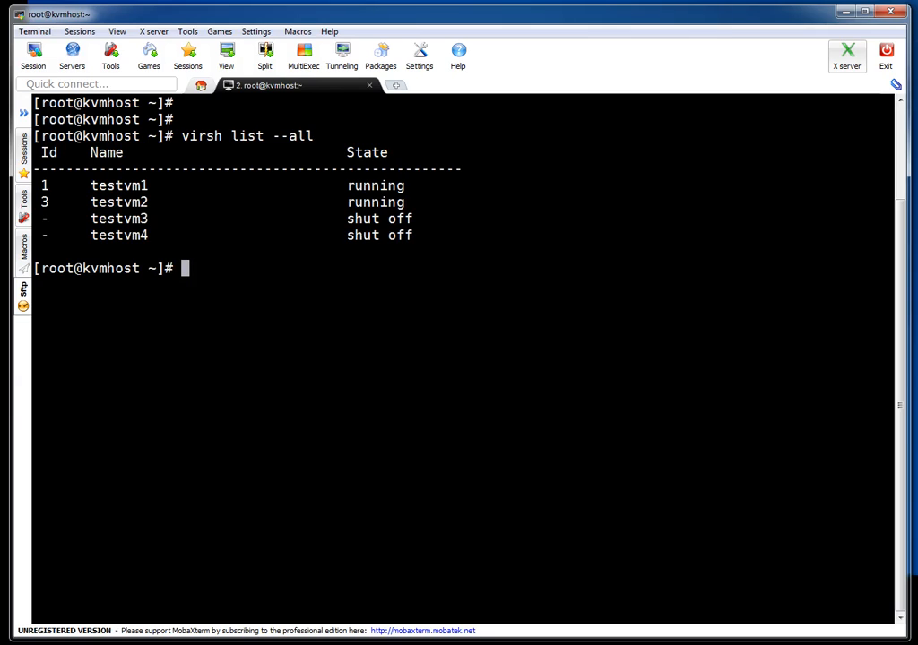
{"action": "double_click", "coordinate": [118, 184]}
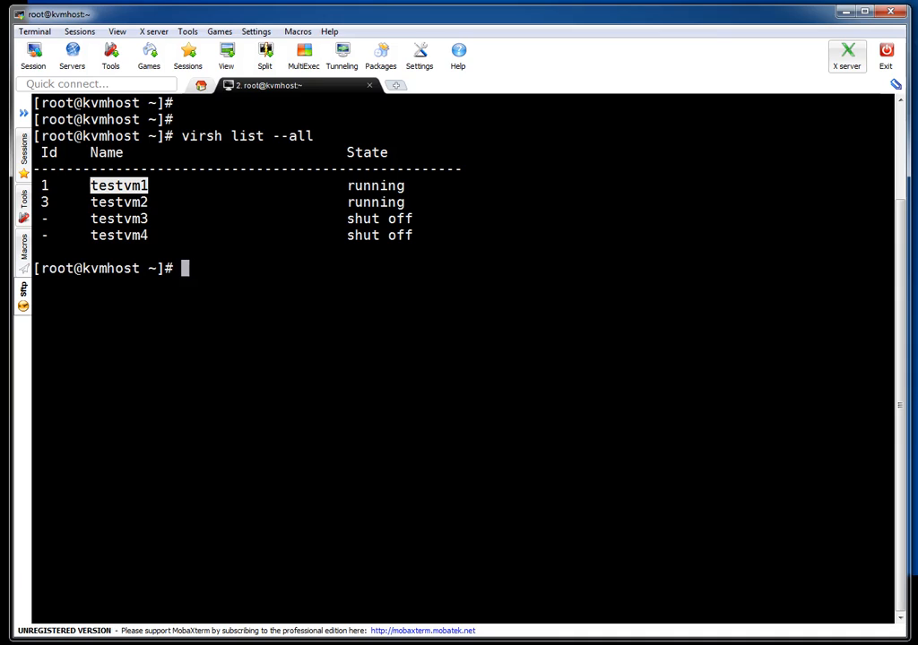
- Run ansible 'lsblk | grep disk' on 192.168.1.5, fixing the lsbkl typo, then list /kvmstore
{"action": "type", "text": "ansible -m shell"}
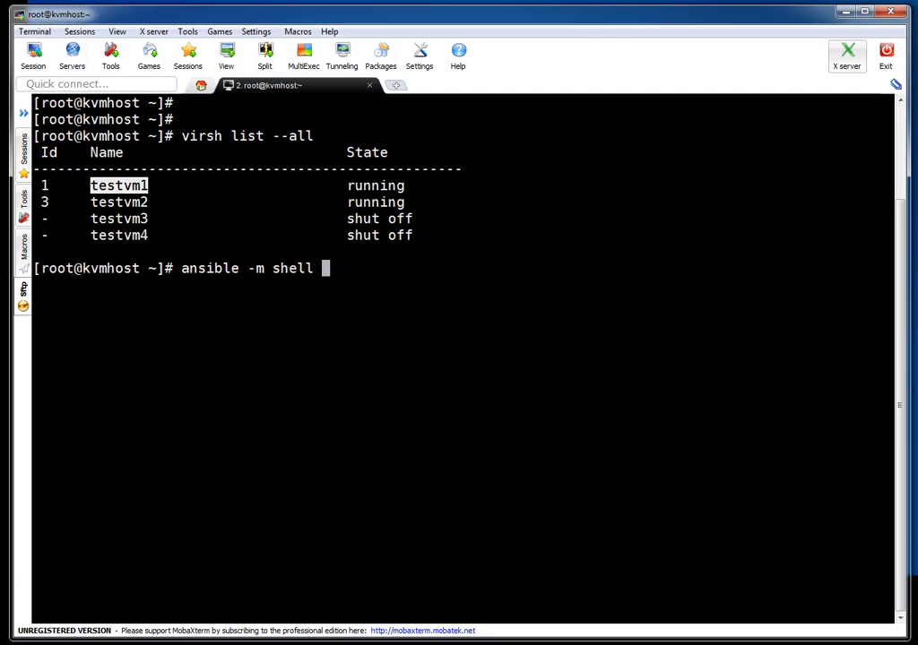
{"action": "type", "text": "-a \""}
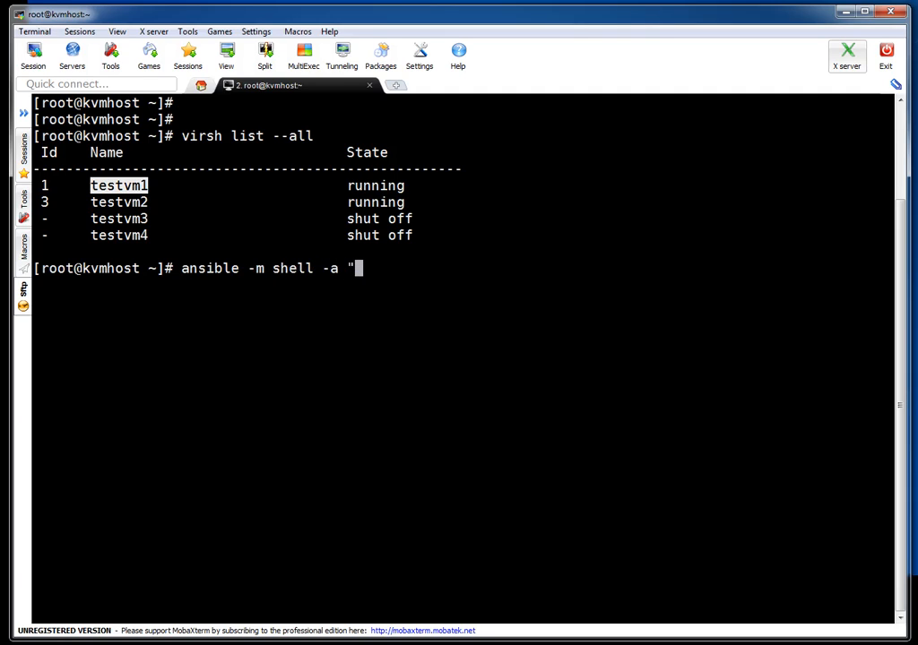
{"action": "type", "text": "l"}
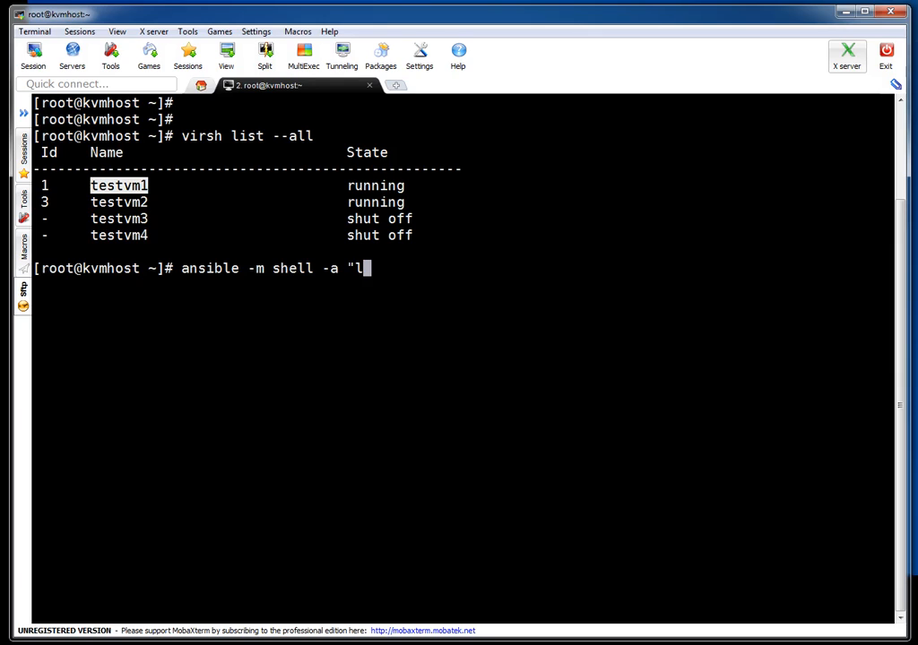
{"action": "type", "text": "sbkl | grep"}
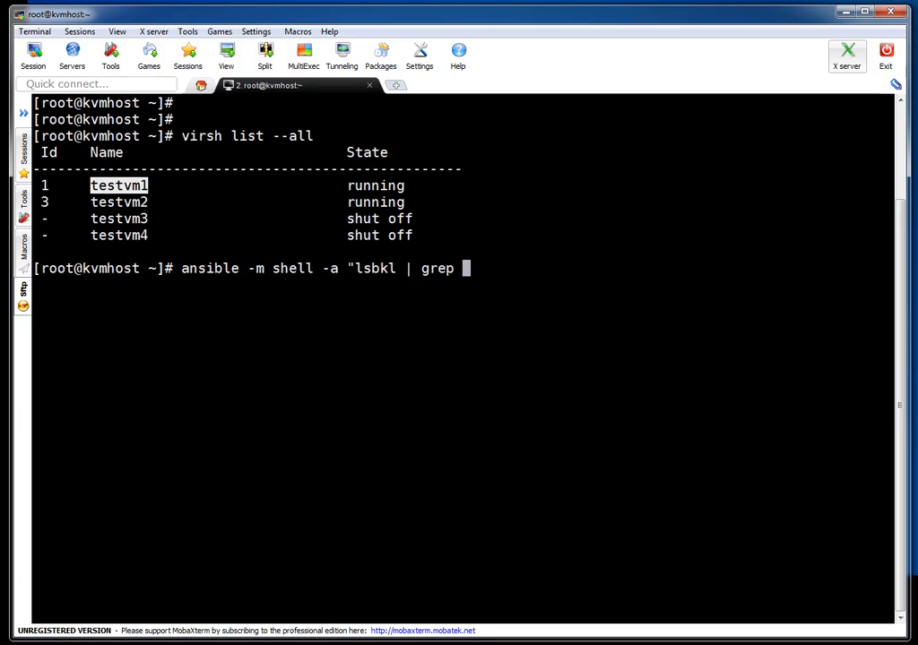
{"action": "type", "text": "disk"}
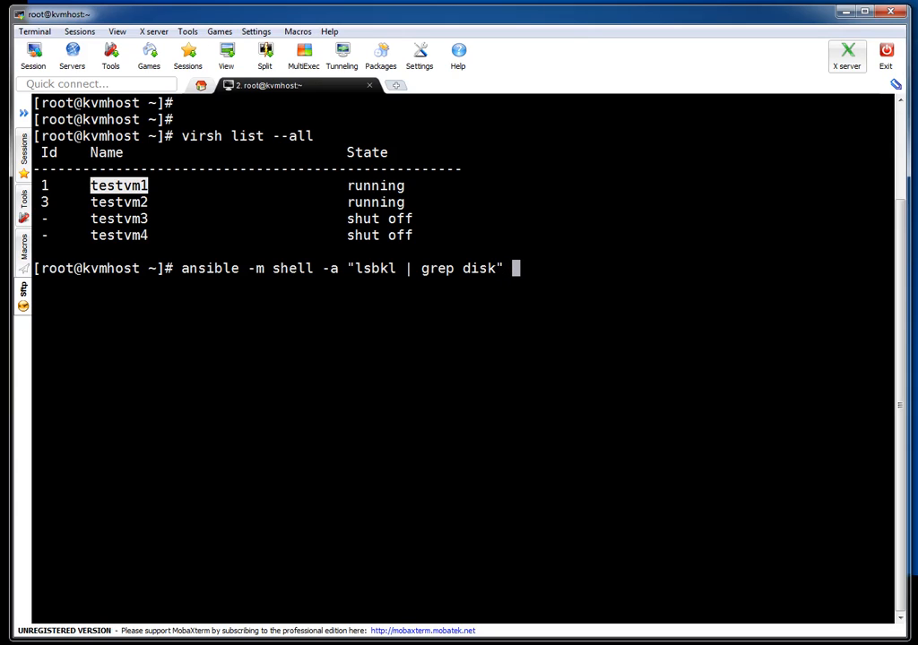
{"action": "type", "text": "all -l"}
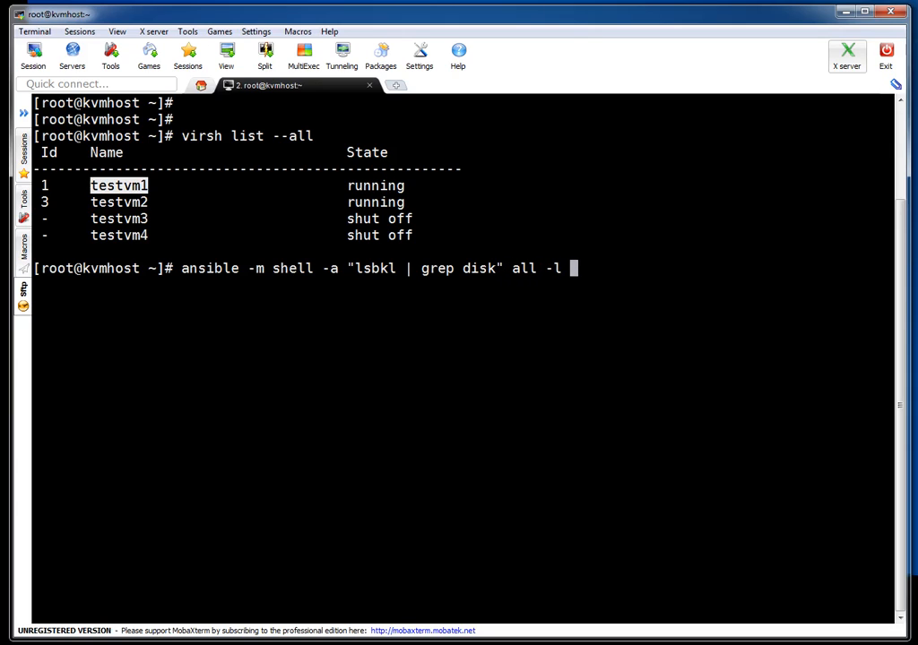
{"action": "type", "text": "192.168"}
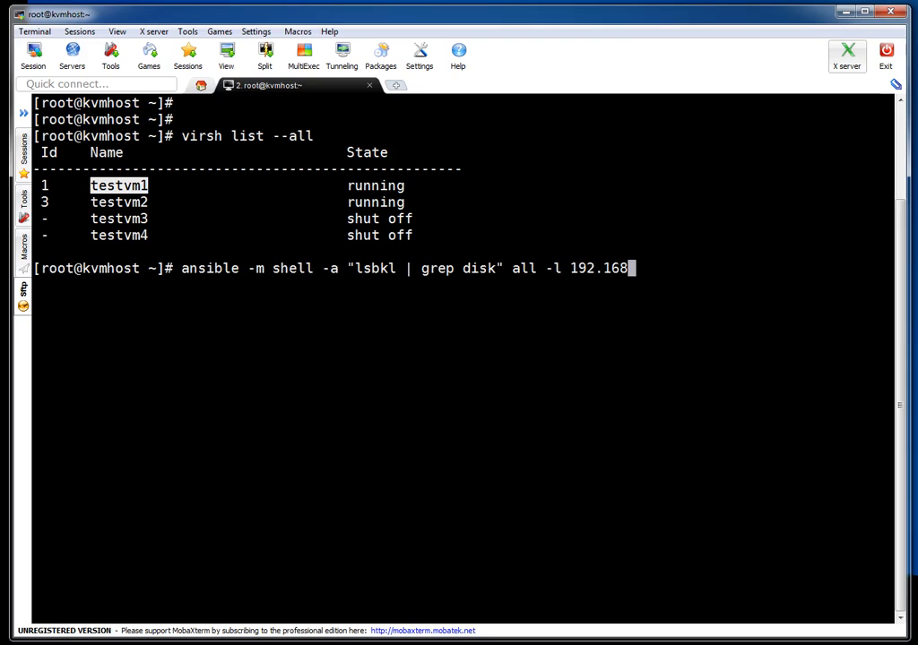
{"action": "type", "text": ".1.5"}
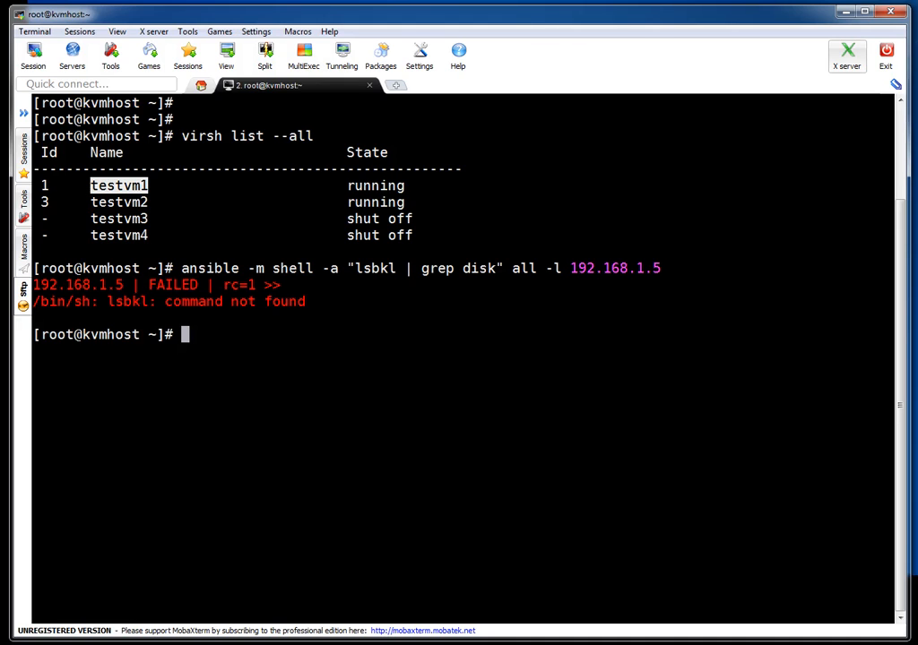
{"action": "key", "text": "Up"}
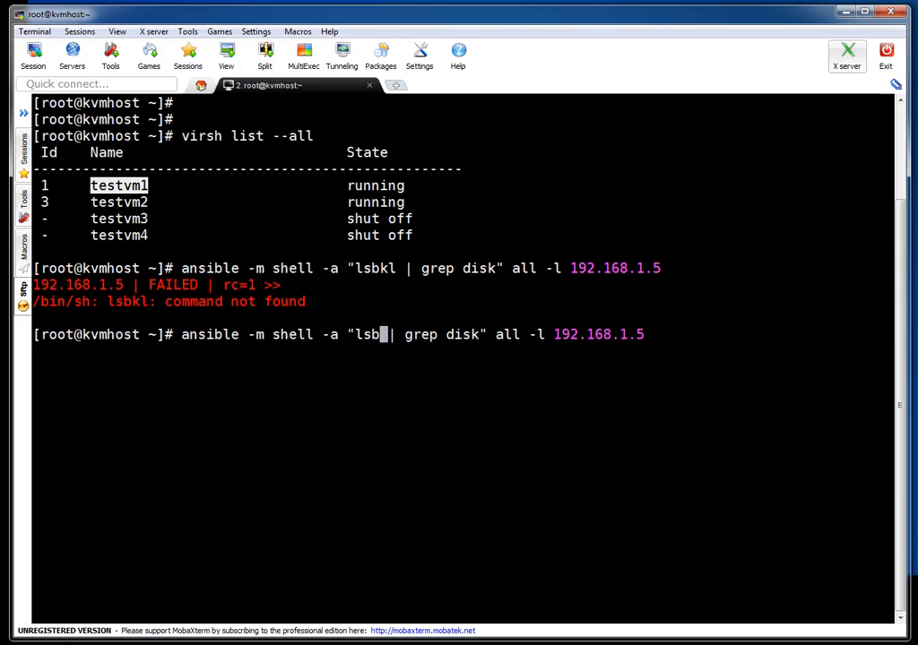
{"action": "type", "text": "lk"}
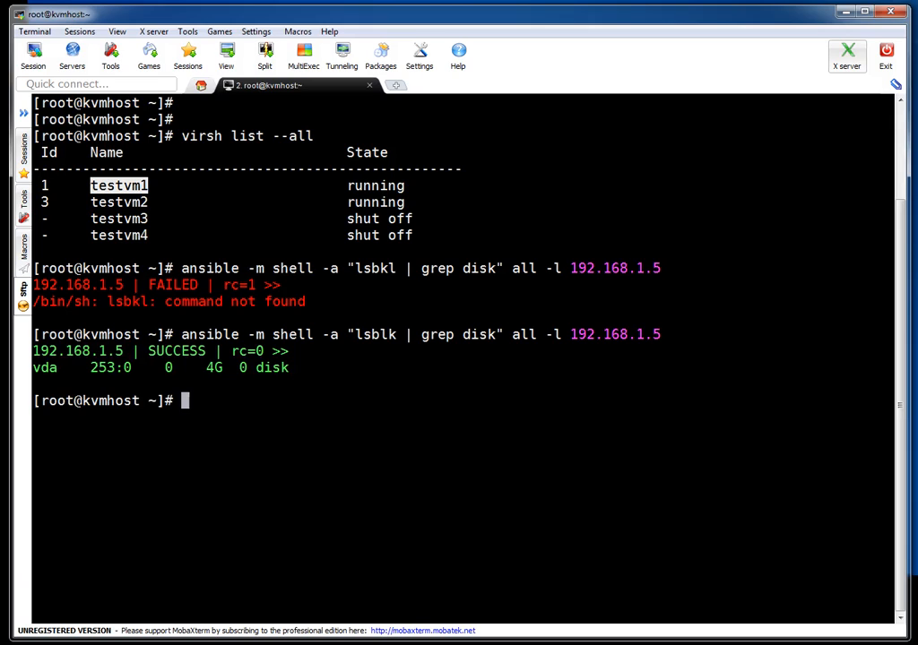
{"action": "double_click", "coordinate": [44, 367]}
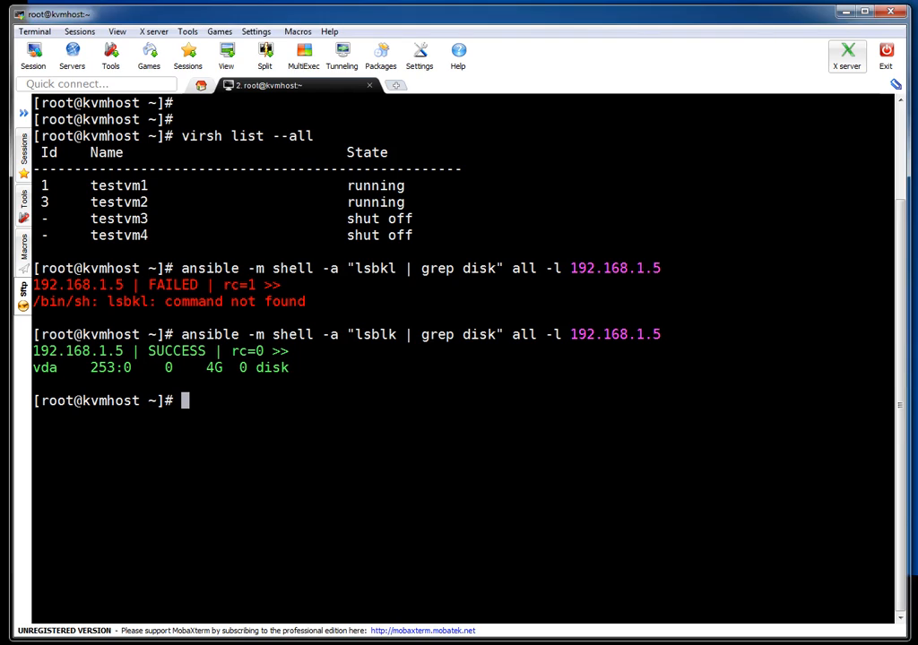
{"action": "type", "text": "ls -l /kvmstore/"}
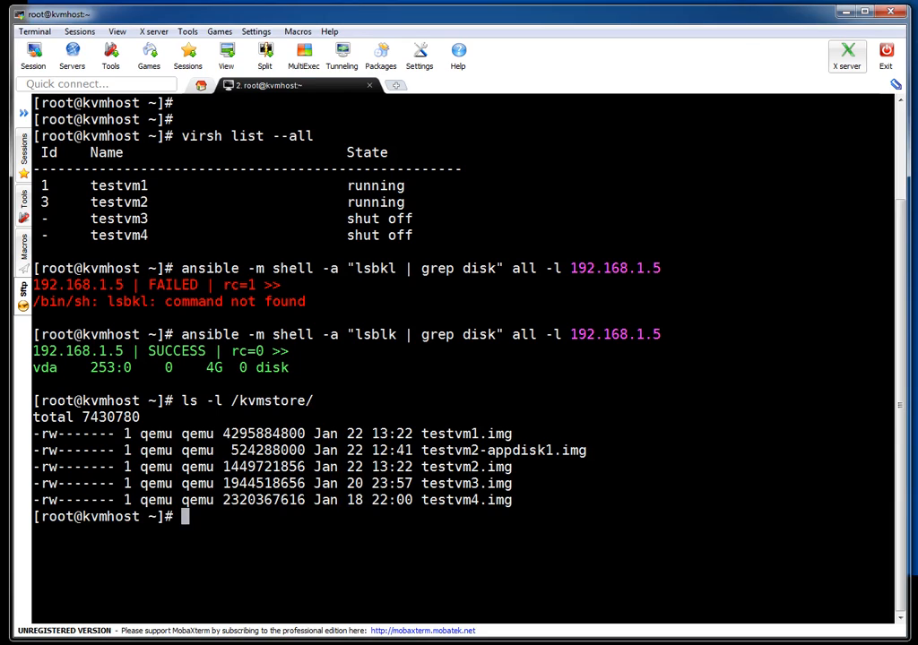
- Create the 200M raw image /kvmstore/testvm1-appdisk1.img and check its size with ls -l and du -s
{"action": "type", "text": "qemu-img create -f raw /kvmstore/testvm1-appdisk1.img  200M"}
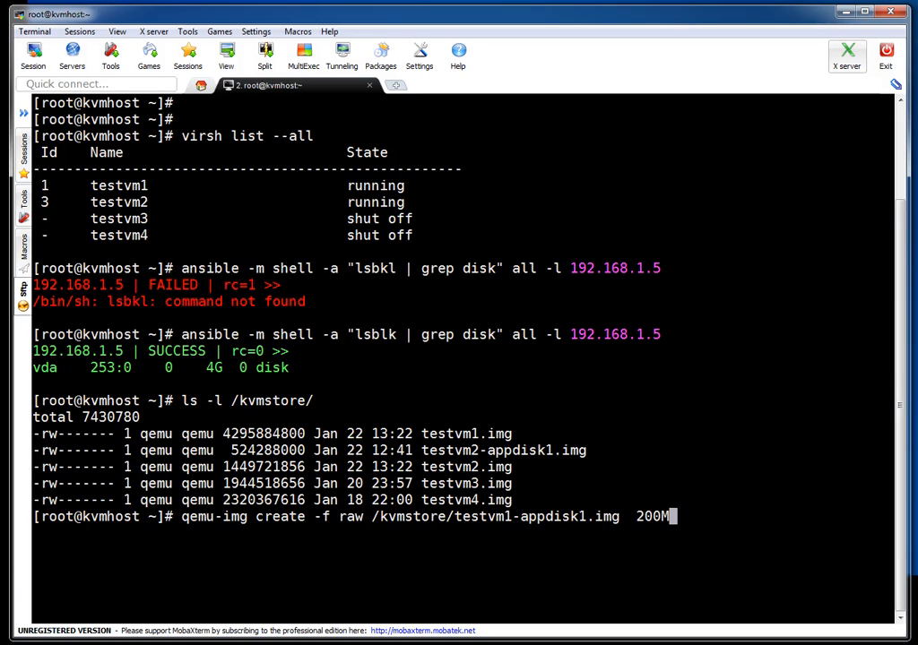
{"action": "double_click", "coordinate": [468, 516]}
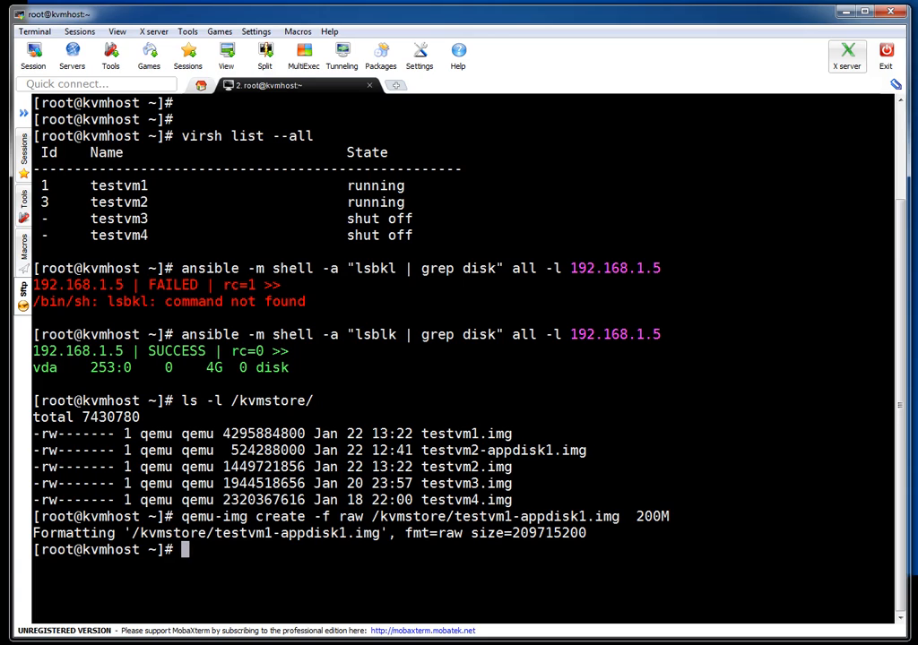
{"action": "double_click", "coordinate": [495, 516]}
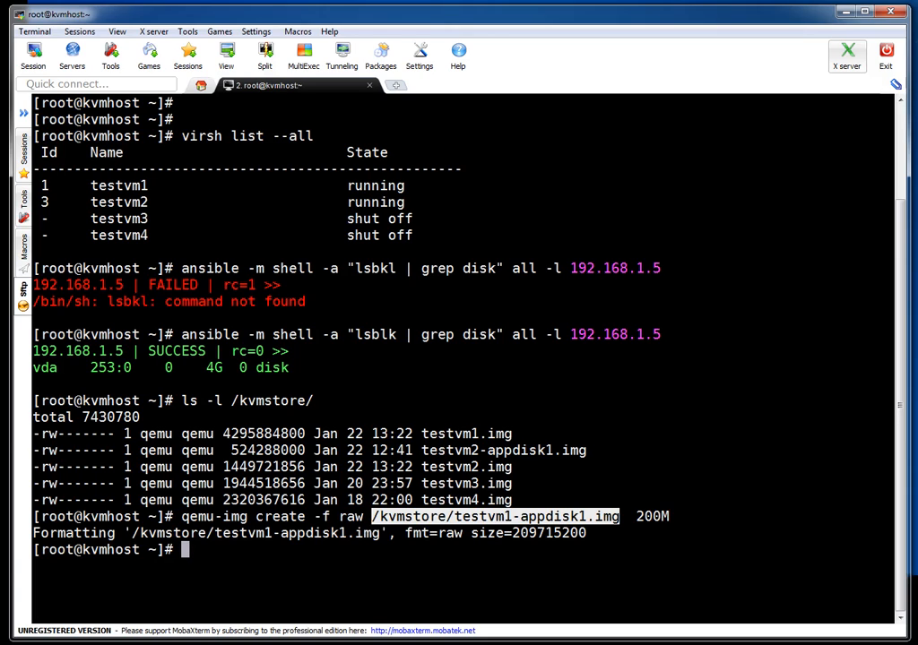
{"action": "type", "text": "ls -l /kvmstore/testvm1-appdisk1.img"}
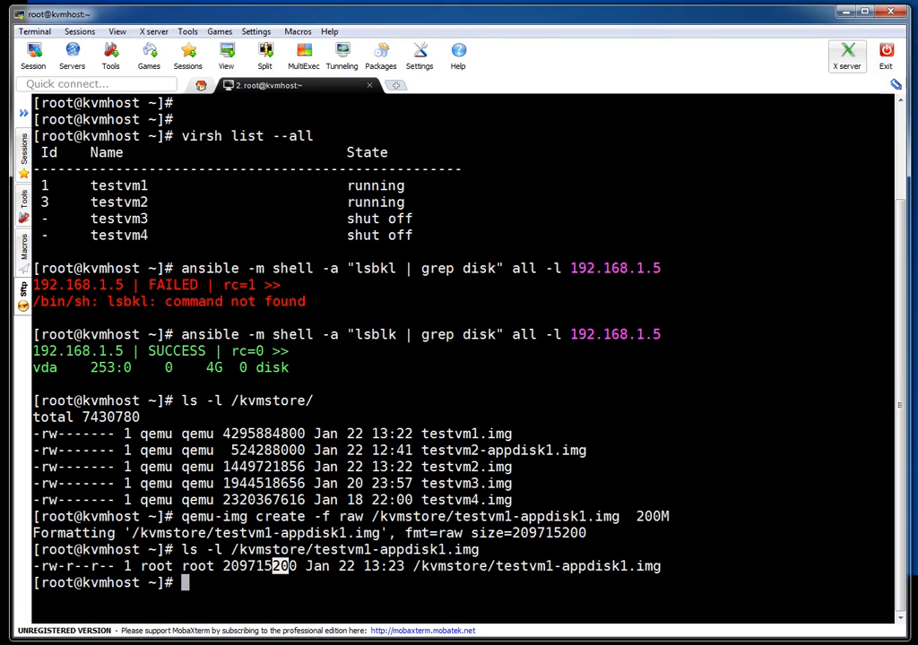
{"action": "type", "text": "du -sh /kvmstore/testvm1-appdisk1.img"}
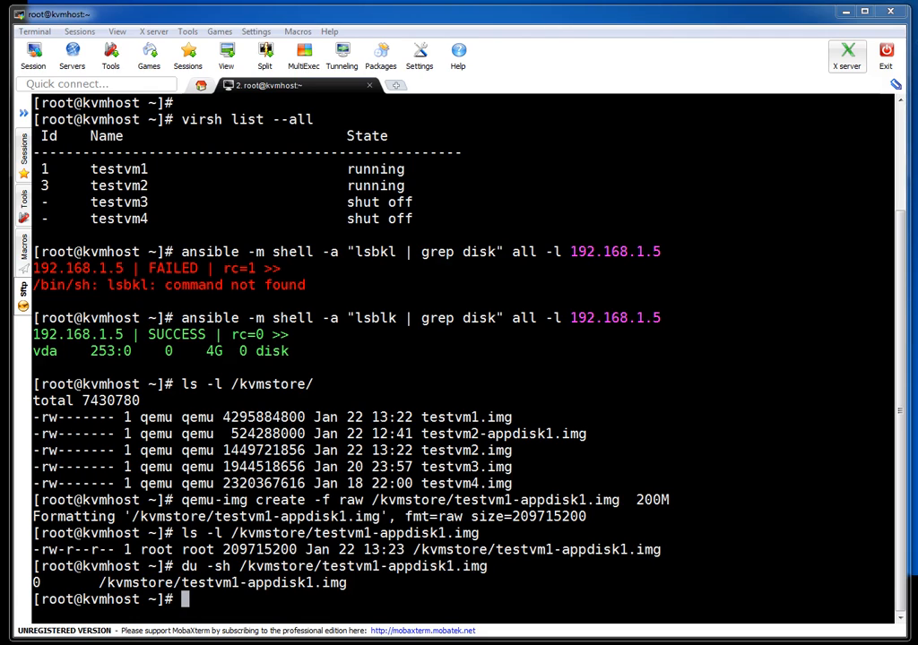
- Attach /kvmstore/testvm1-appdisk1.img to testvm1 as persistent disk vdb using virsh attach-disk
{"action": "type", "text": "virsh attach-disk testvm1 --source /kvmstore/testvm1-appdisk1.img --target vdb --persistent"}
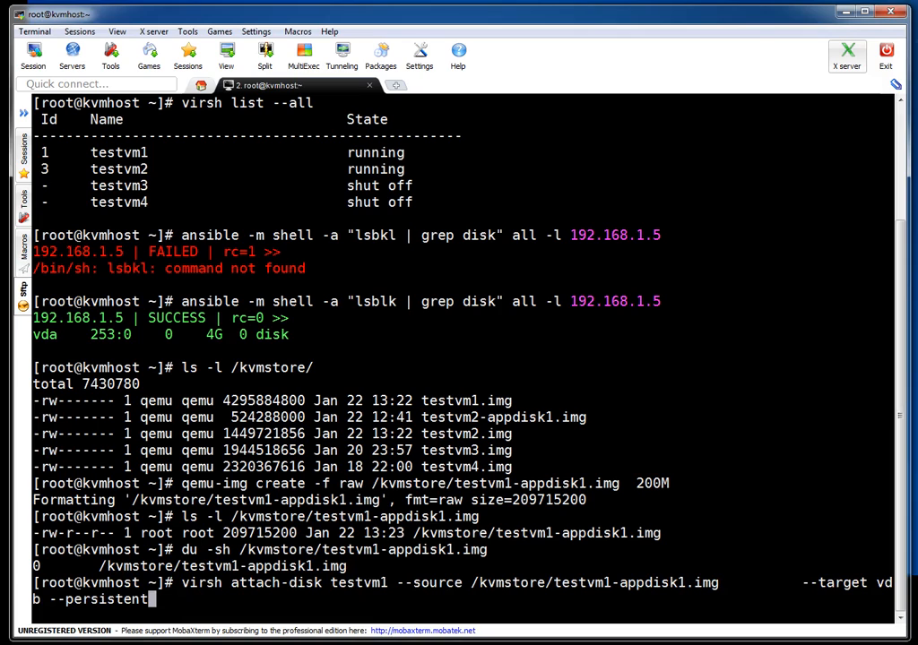
{"action": "double_click", "coordinate": [358, 582]}
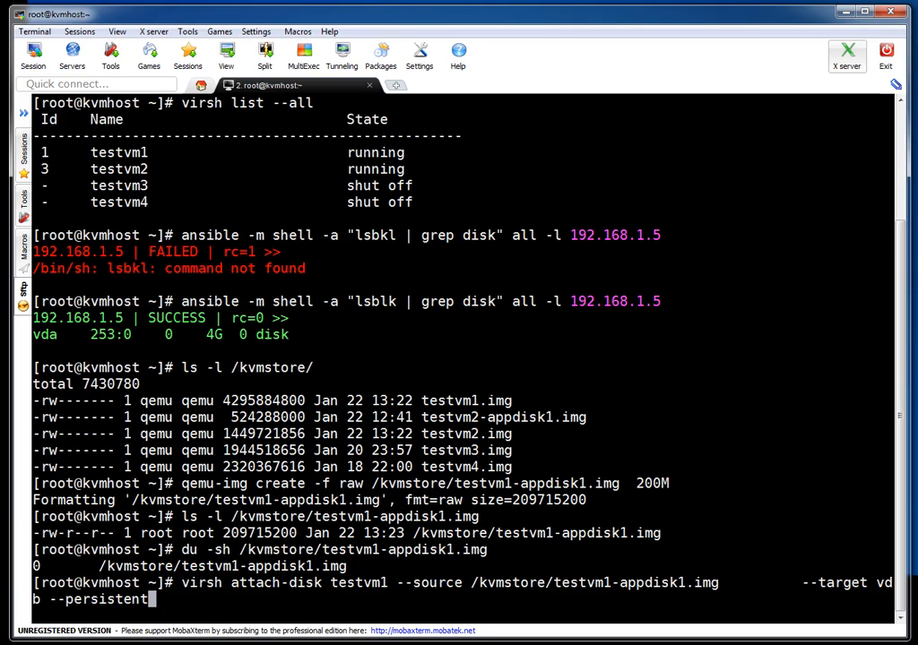
{"action": "double_click", "coordinate": [594, 582]}
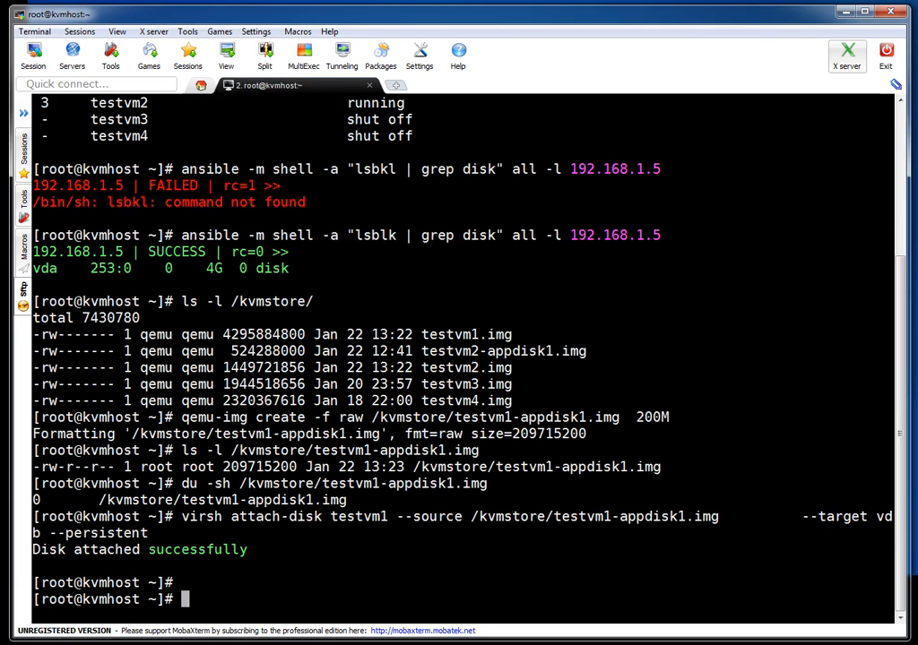
- List /kvmstore, then run ansible 'lsblk | grep disk' on 192.168.1.5 to see the 200M vdb
{"action": "type", "text": "ls -l /kvmstore/"}
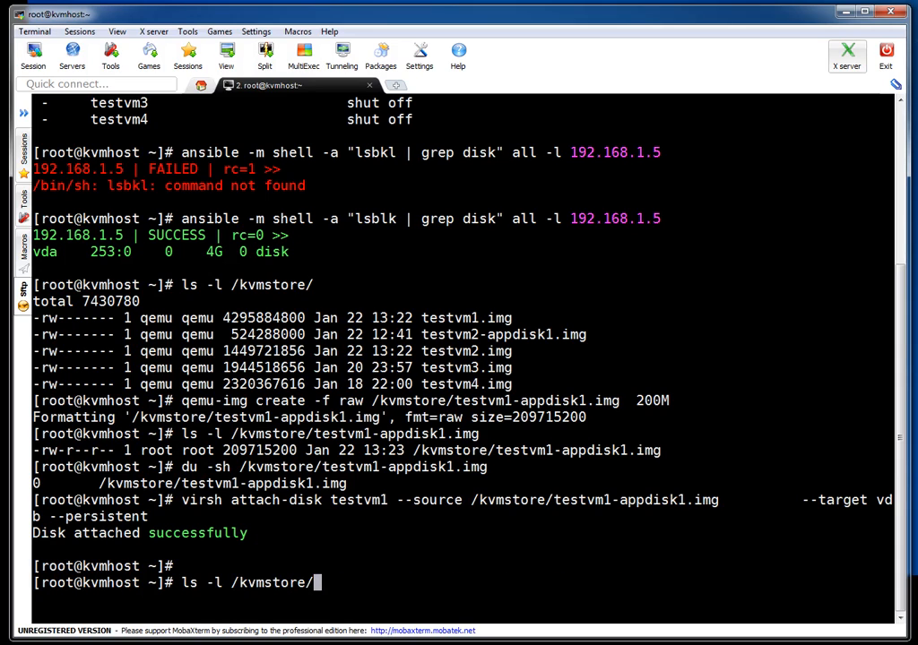
{"action": "type", "text": "ansible -m shell -a \"lsblk | grep disk\" all -l 192.168.1.5"}
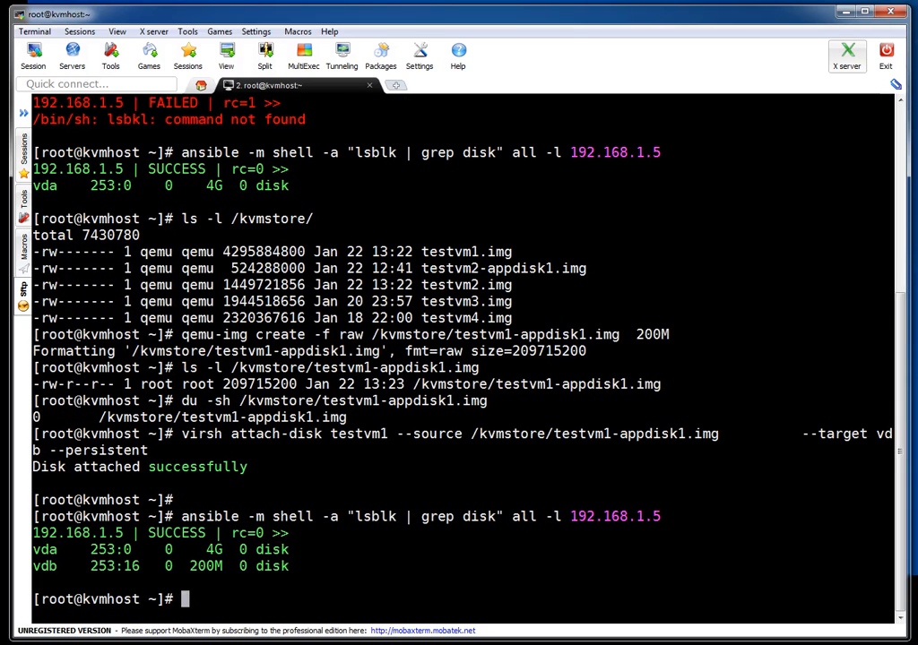
{"action": "double_click", "coordinate": [44, 565]}
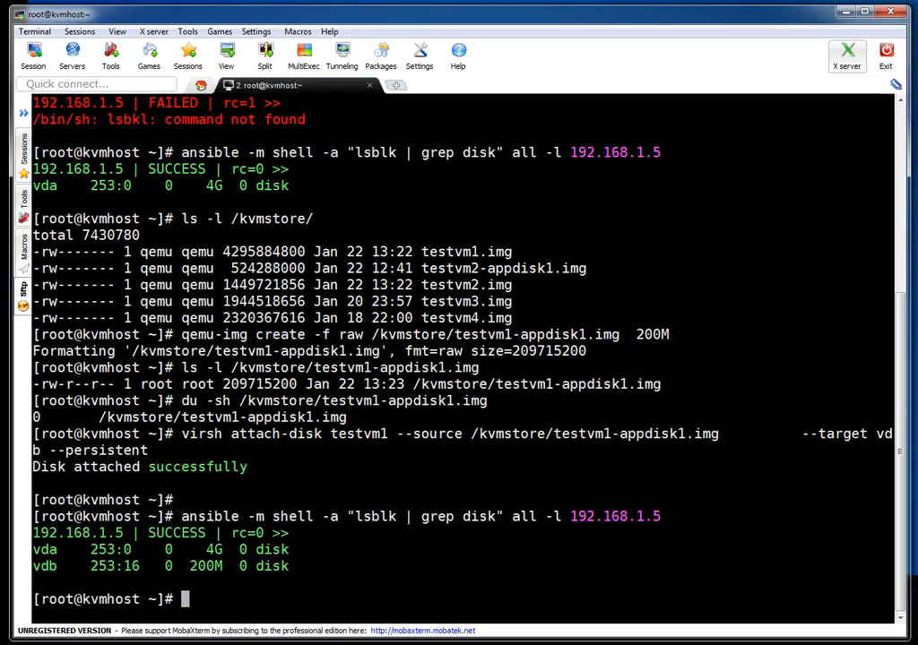
- Shut down testvm1 with 'virsh shutdown testvm1', replacing the mistaken 'virsh stop' command
{"action": "type", "text": "v"}
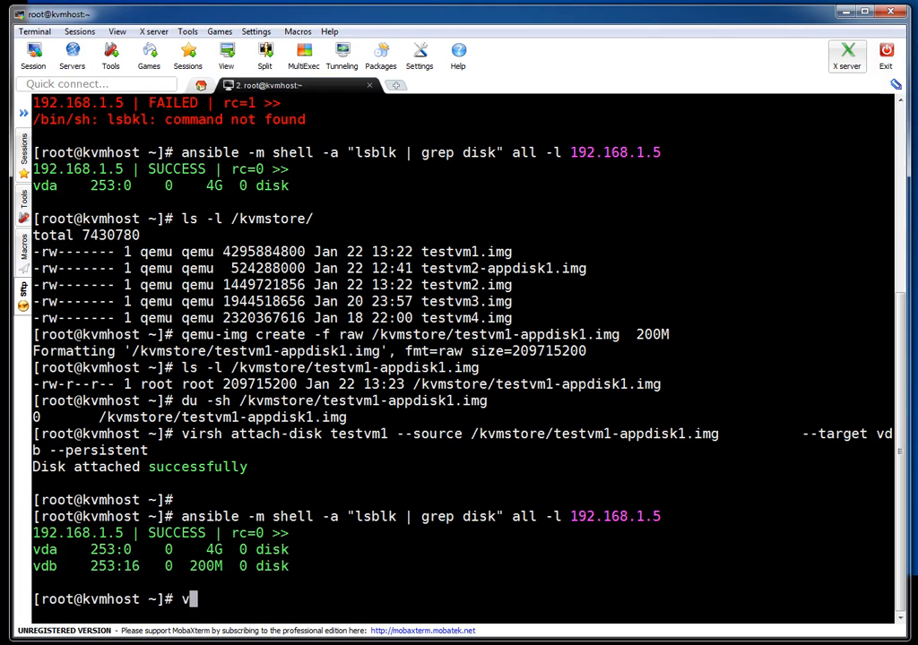
{"action": "type", "text": "irsh"}
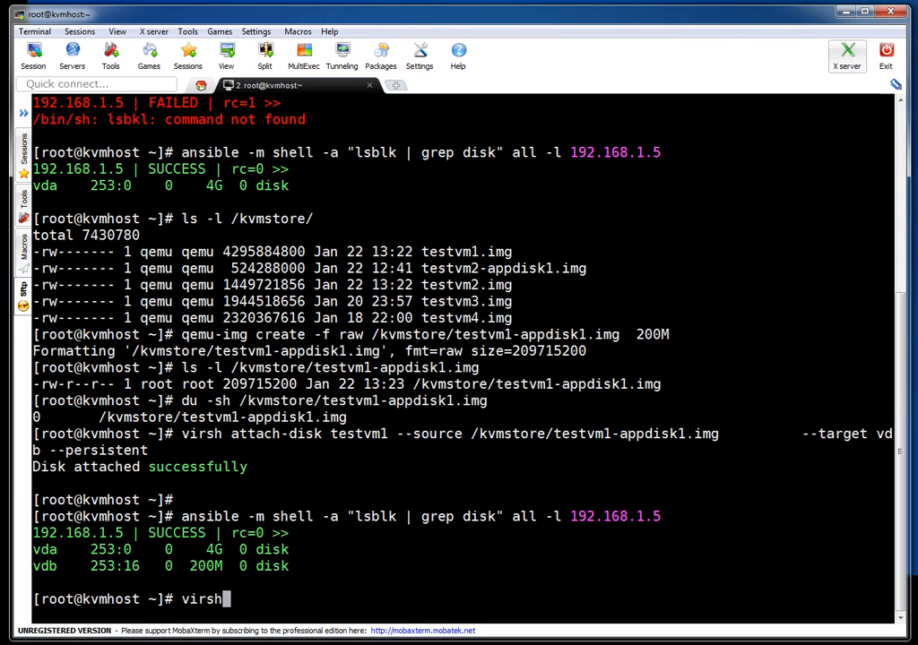
{"action": "type", "text": "stop"}
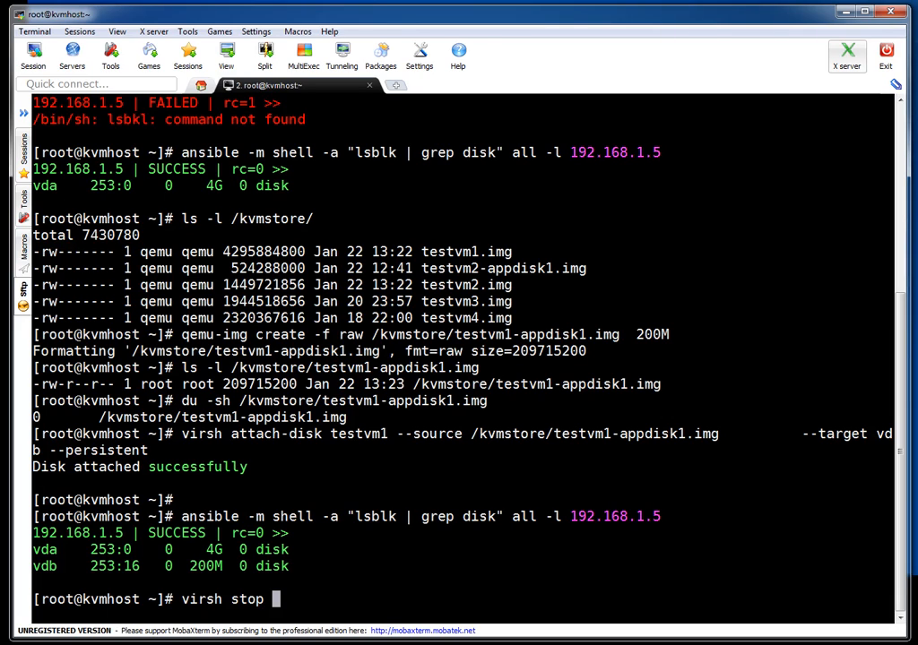
{"action": "type", "text": "testvm1"}
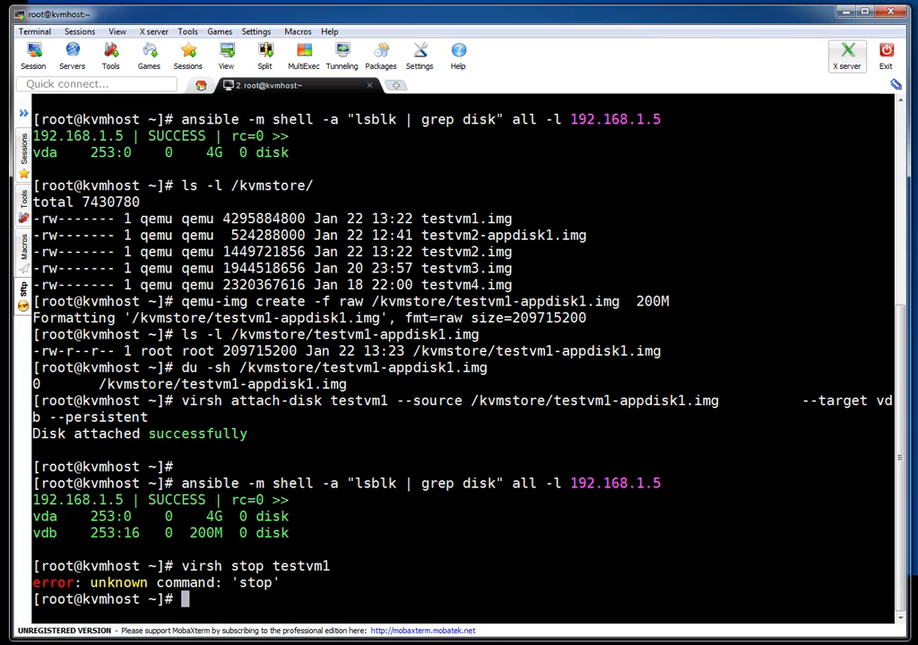
{"action": "type", "text": "virsh stop testvm1"}
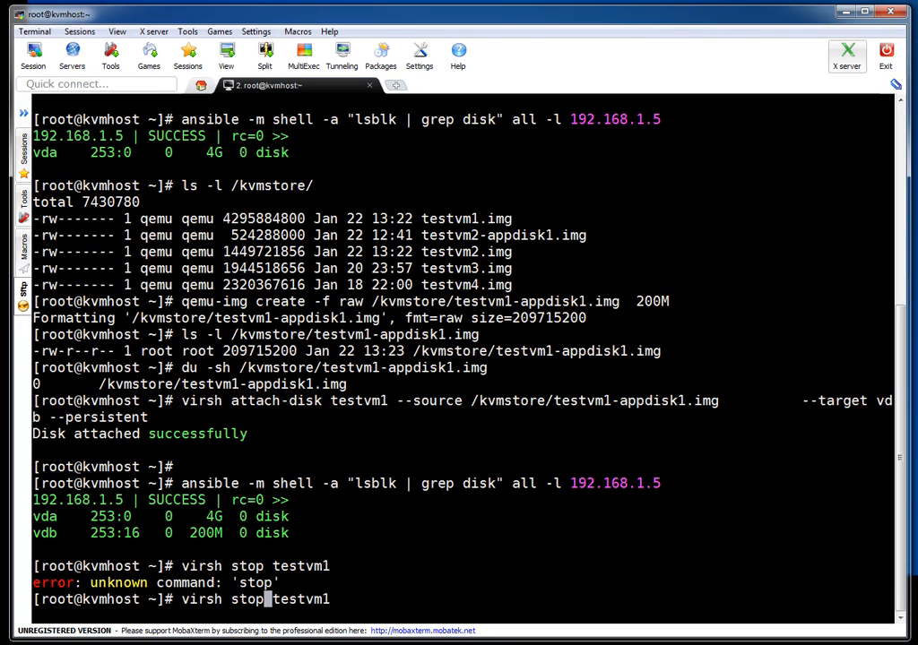
{"action": "type", "text": "shu"}
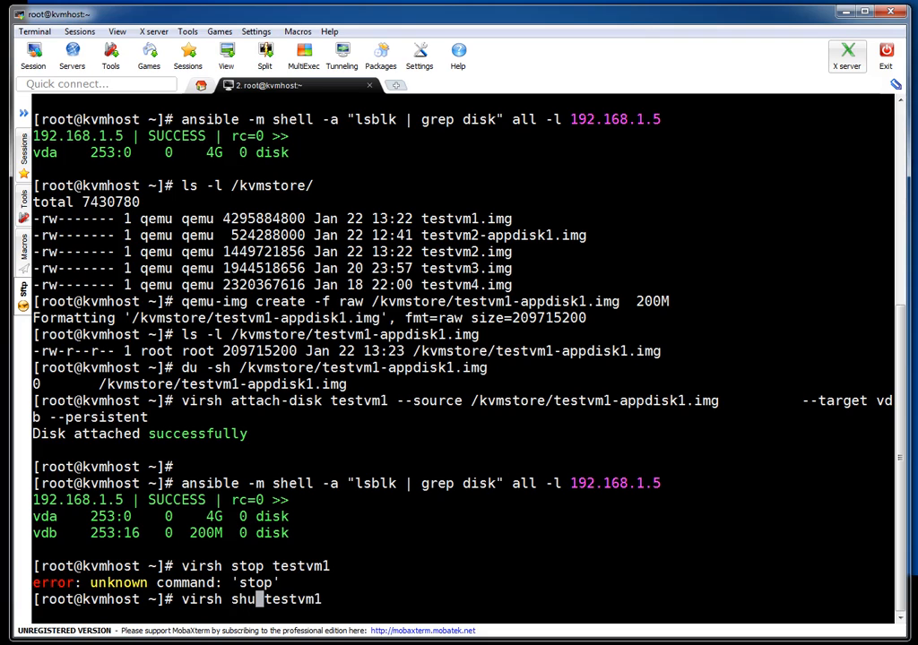
{"action": "type", "text": "tdown"}
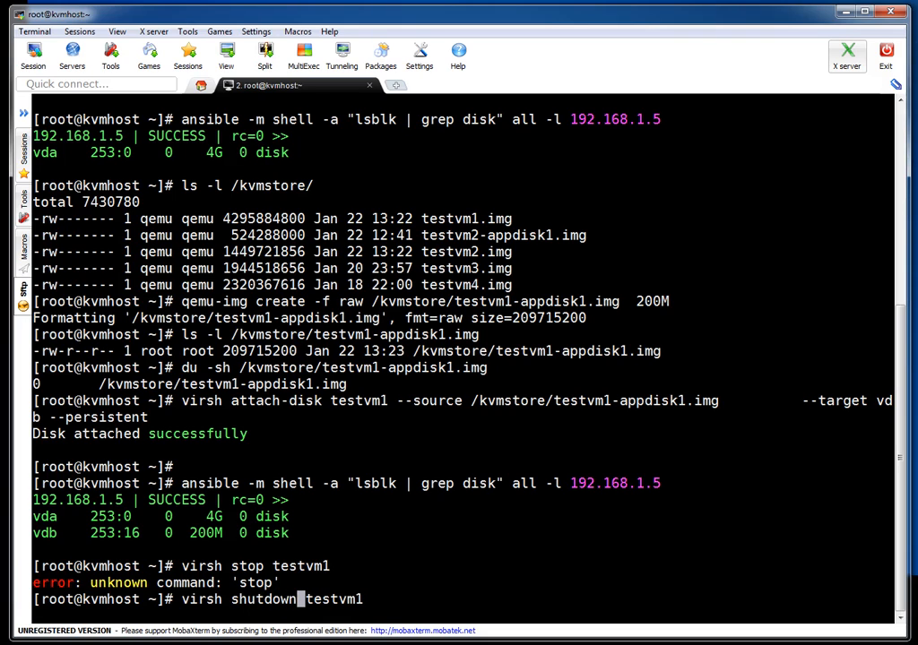
{"action": "key", "text": "Return"}
{"action": "type", "text": "virsh list --all"}
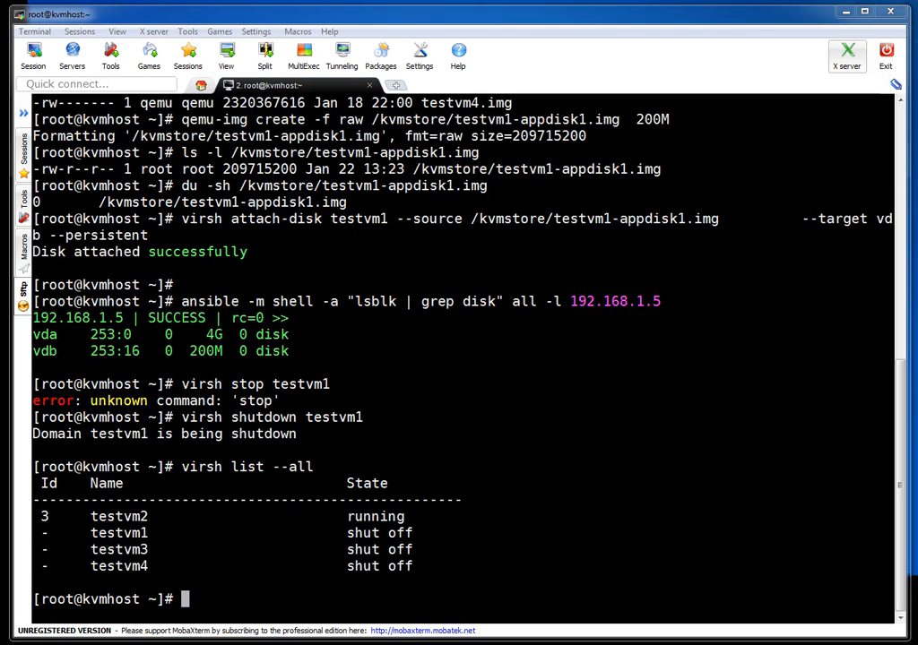
- Grow testvm1-appdisk1.img by 300M with qemu-img resize, restart testvm1 and check 'virsh list --all'
{"action": "type", "text": "qemu-img resize /kvmstore/testvm1-appdisk1.img +300M"}
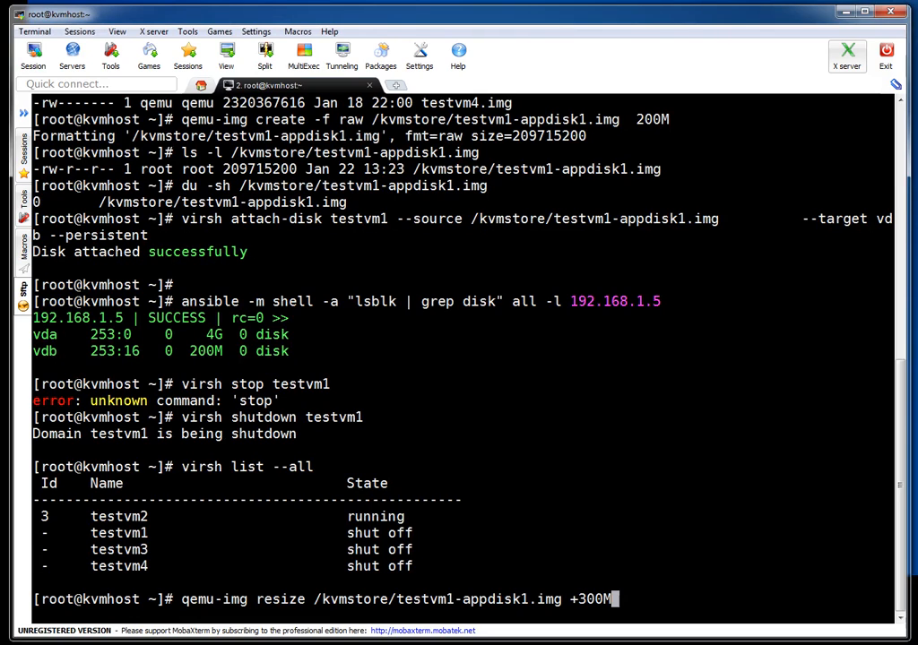
{"action": "double_click", "coordinate": [437, 599]}
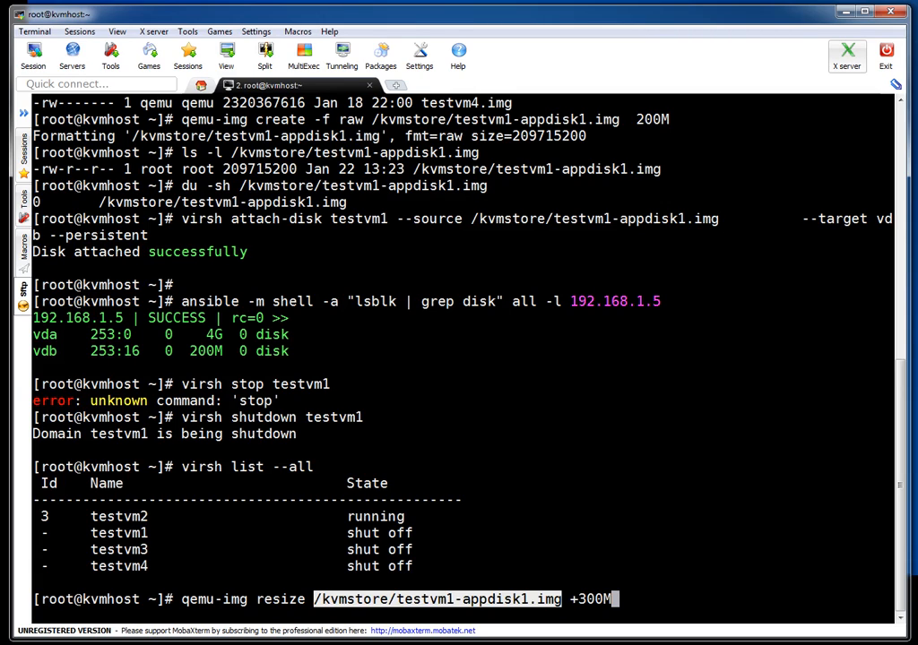
{"action": "double_click", "coordinate": [205, 350]}
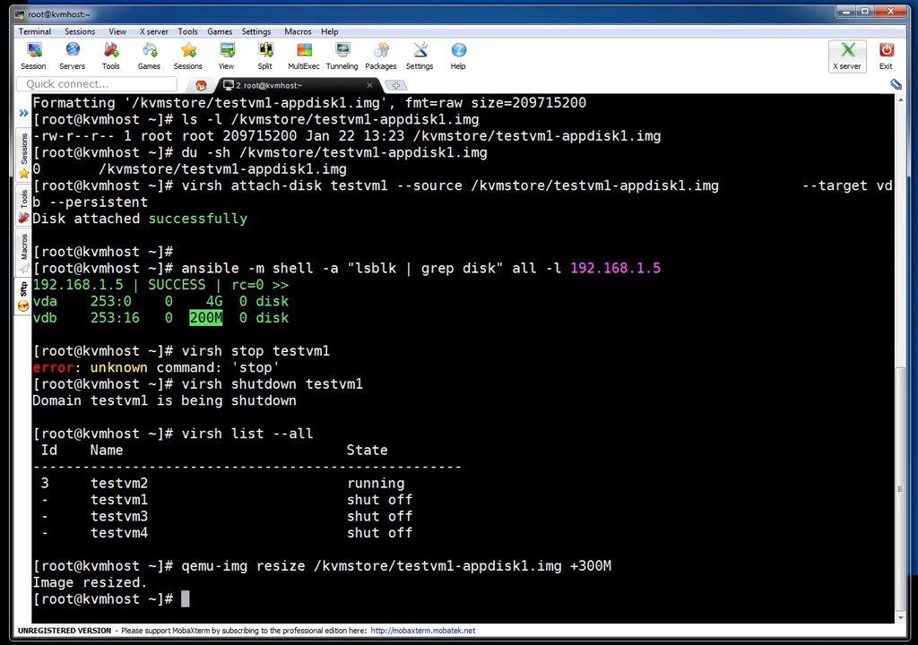
{"action": "type", "text": "virsh list --all"}
{"action": "type", "text": "virsh start testvm1"}
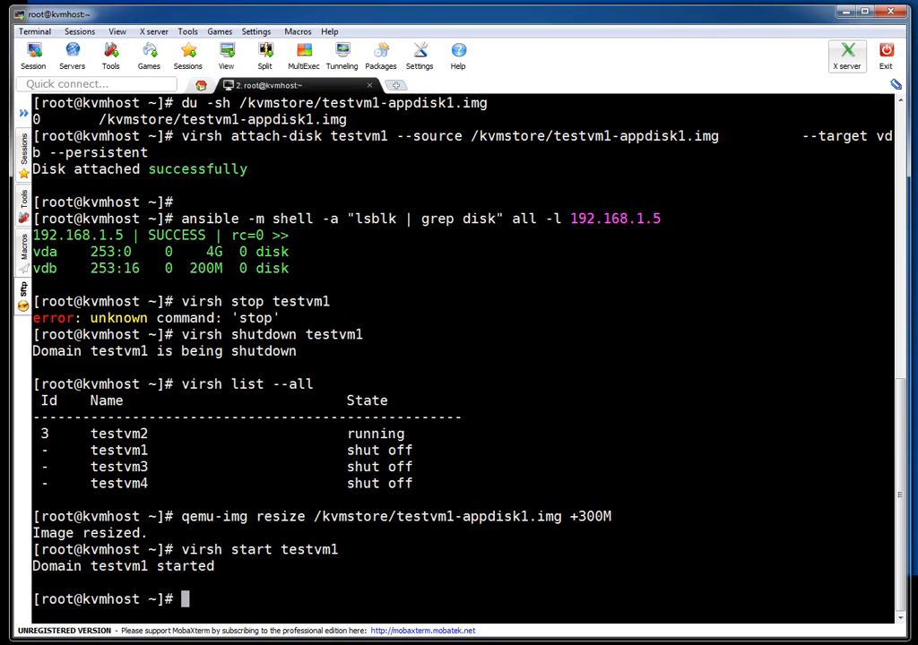
- Verify testvm1 is running with a 500M vdb, then detach vdb via 'virsh detach-disk testvm1 vdb'
{"action": "double_click", "coordinate": [246, 384]}
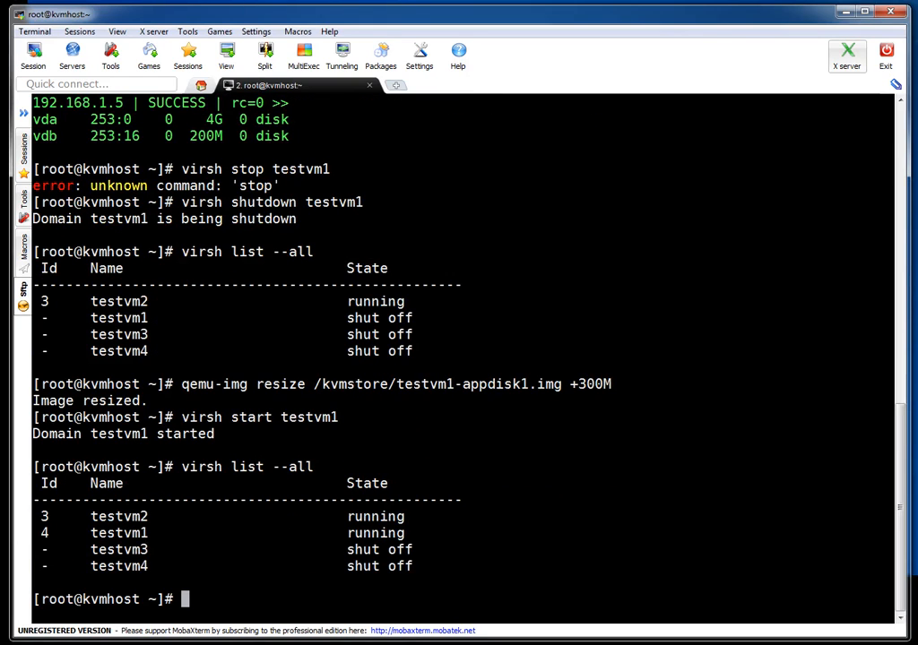
{"action": "type", "text": "qemu-img resize /kvmstore/testvm1-appdisk1.img +300M"}
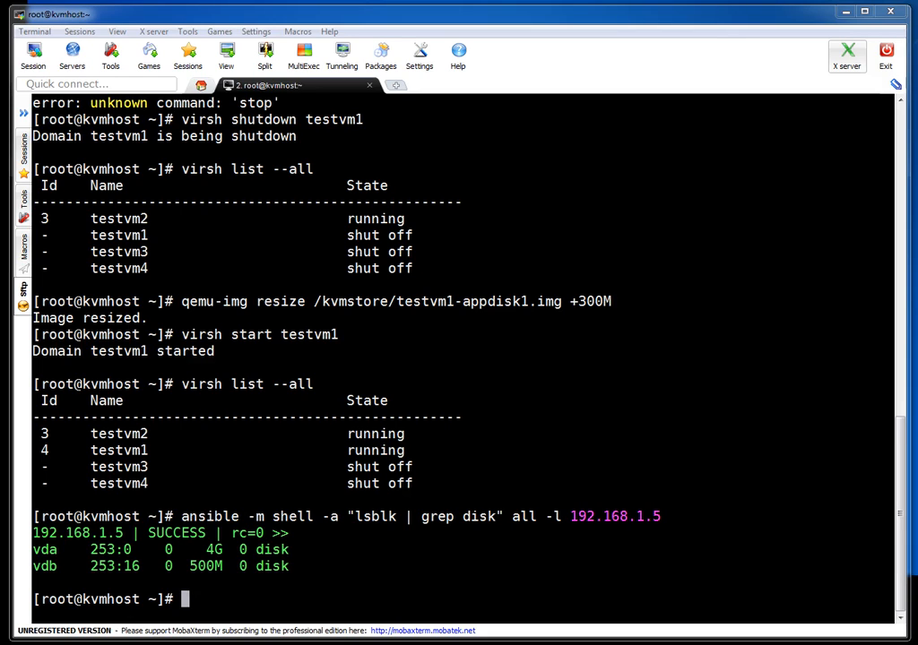
{"action": "type", "text": "virsh detach-disk testvm1 vdb"}
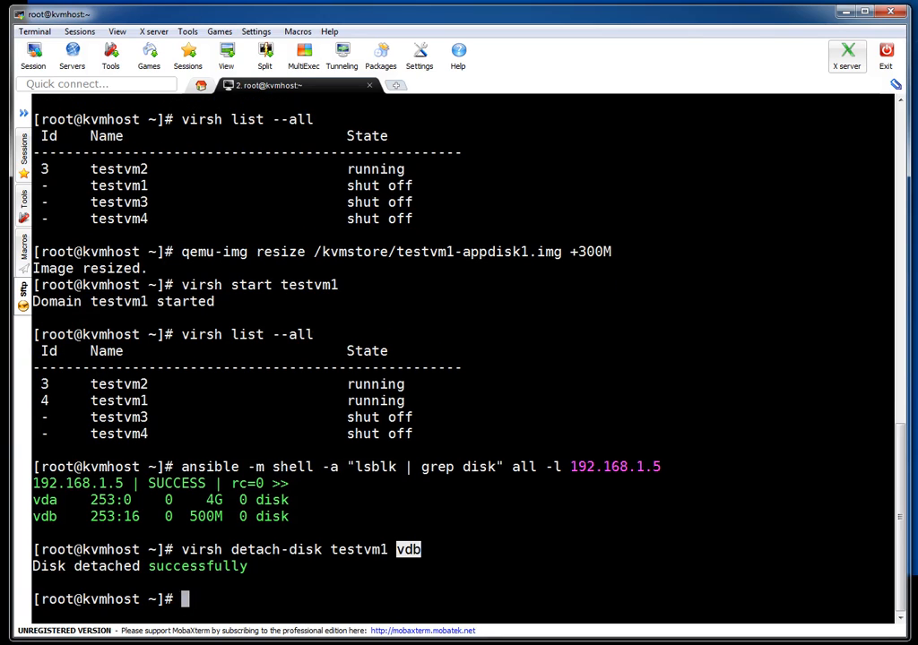
- Confirm only the 4G vda remains on 192.168.1.5, then enter 'rm /kvmstore/testvm1-appdisk1.img'
{"action": "type", "text": "ansible -m shell -a \"lsblk | grep disk\" all -l 192.168.1.5"}
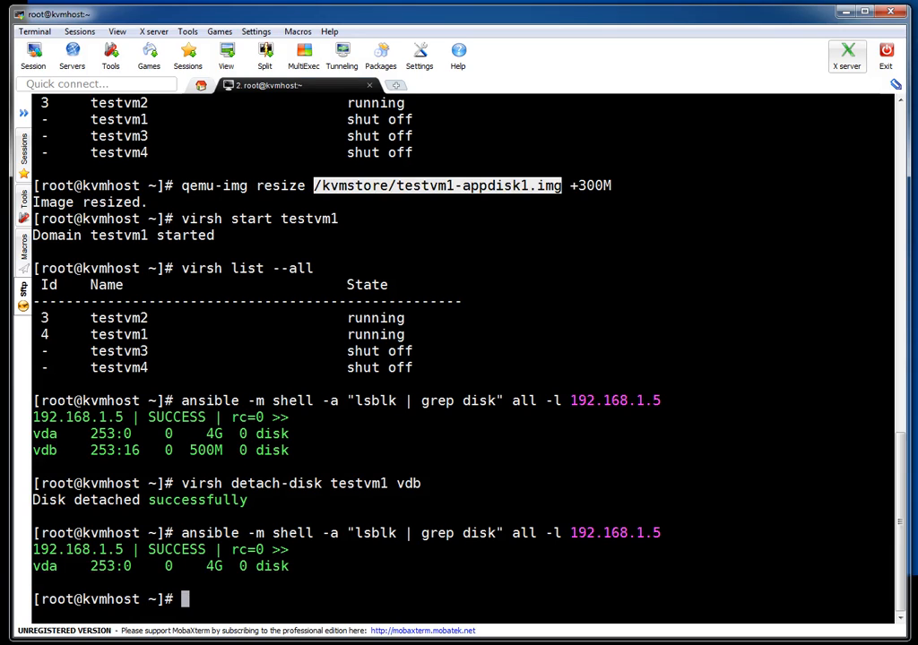
{"action": "type", "text": "rm /kvmstore/testvm1-appdisk1.img"}
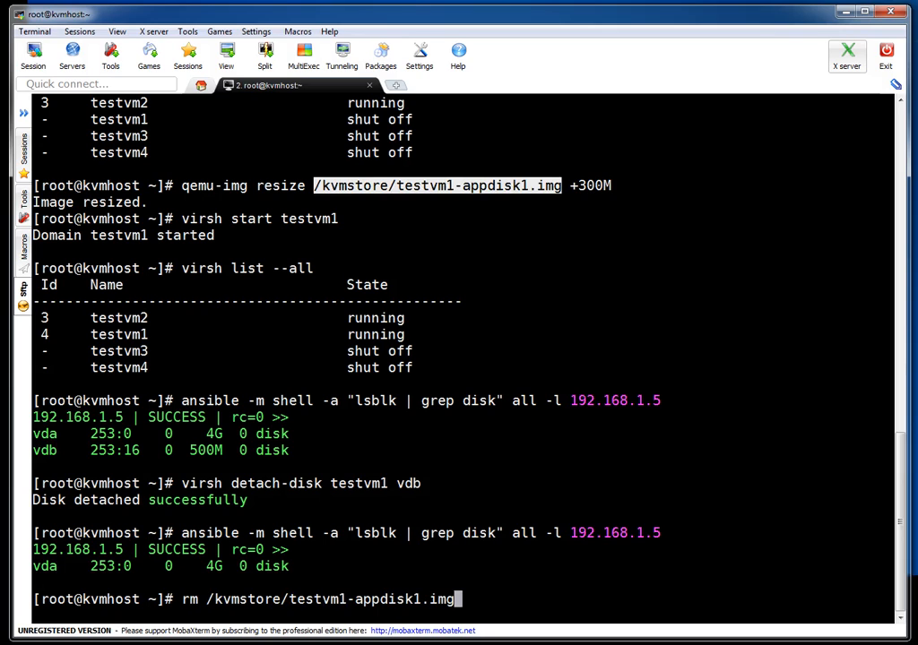